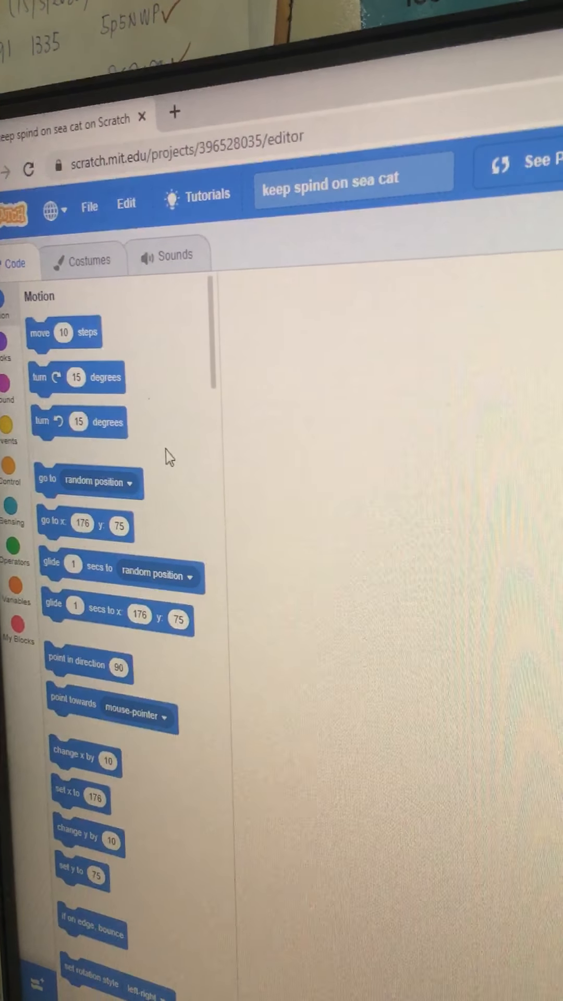
# Bring up the sprite library from the sprite pane to choose a new character
pyautogui.scroll(-3)
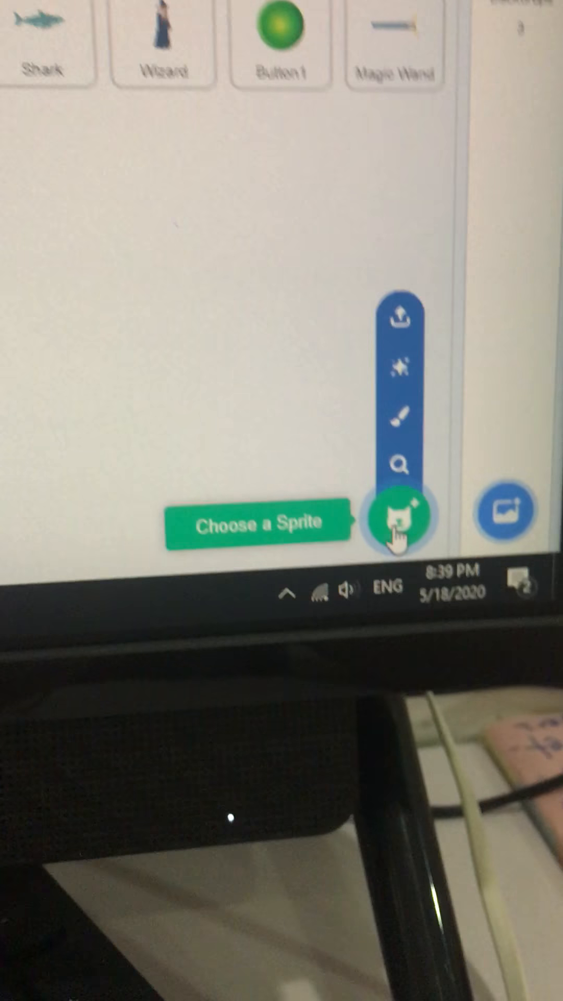
pyautogui.click(401, 520)
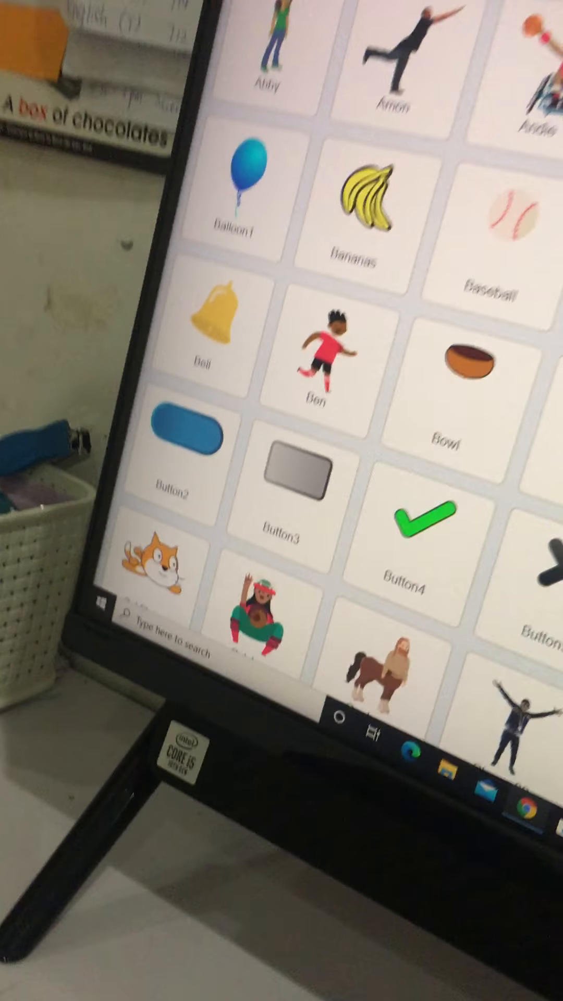